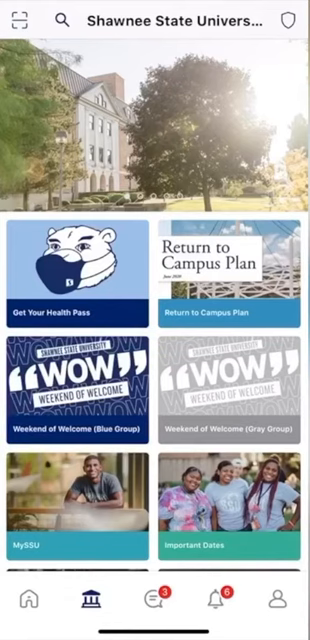
click(25, 20)
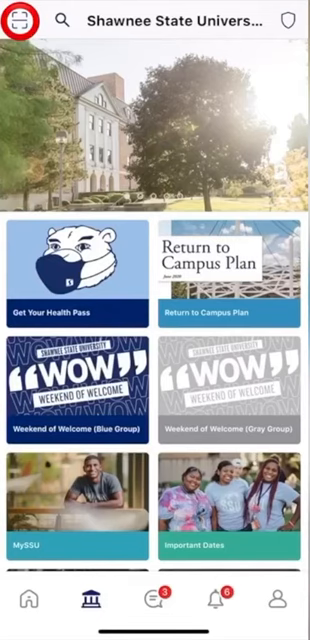
click(20, 20)
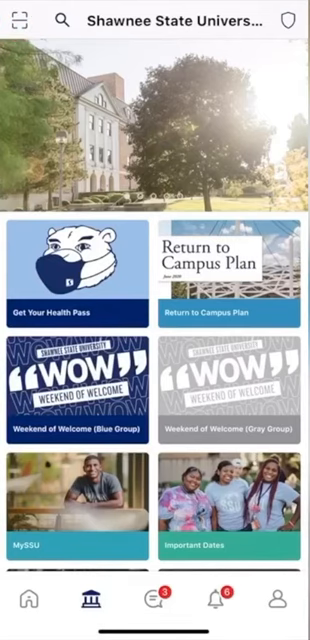